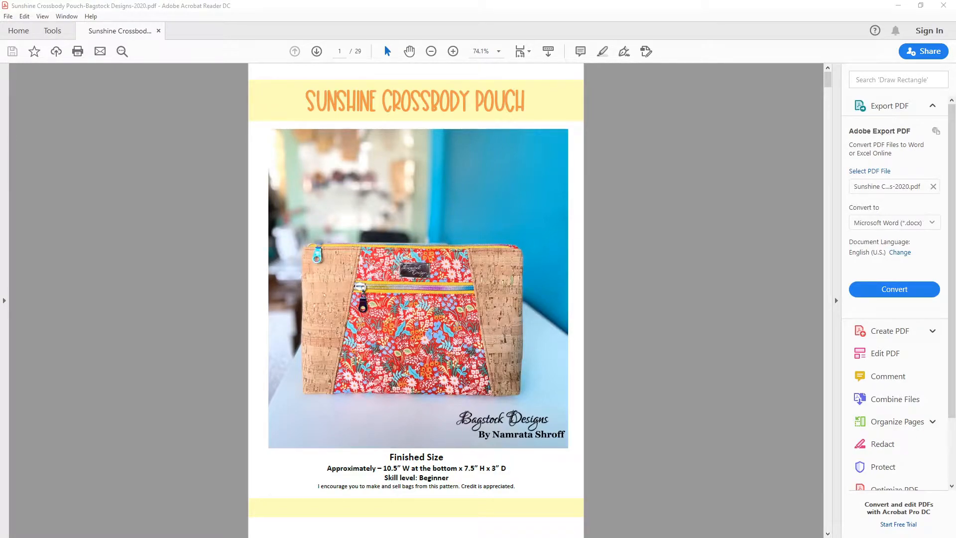
Step: Scroll the pattern PDF down to page 23 with the 2-inch test square
scroll("down", 3)
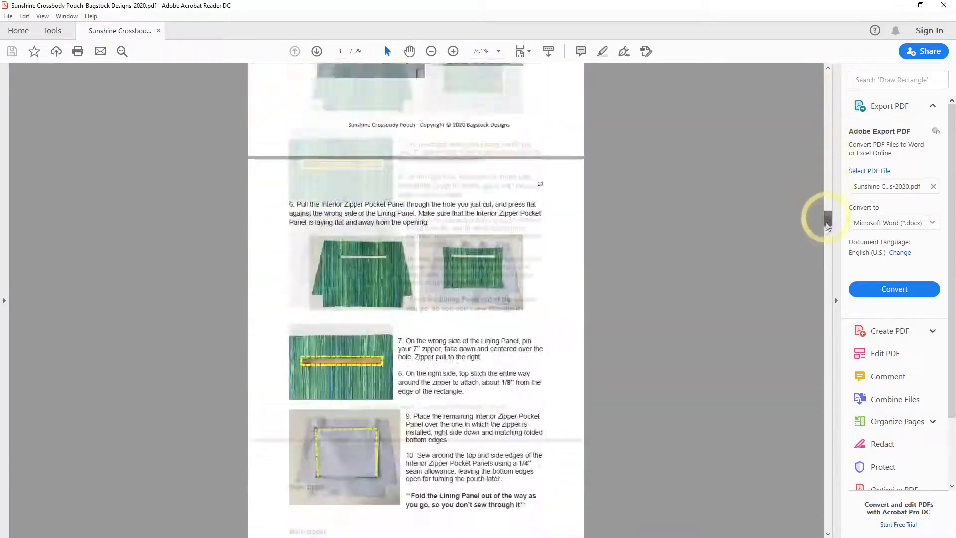
left_click_drag(827, 219, 828, 414)
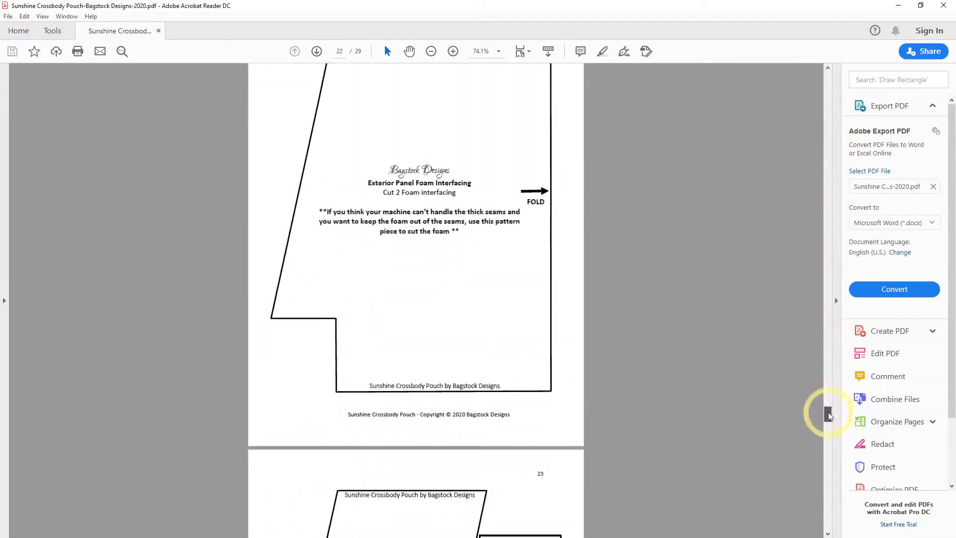
scroll("down", 3)
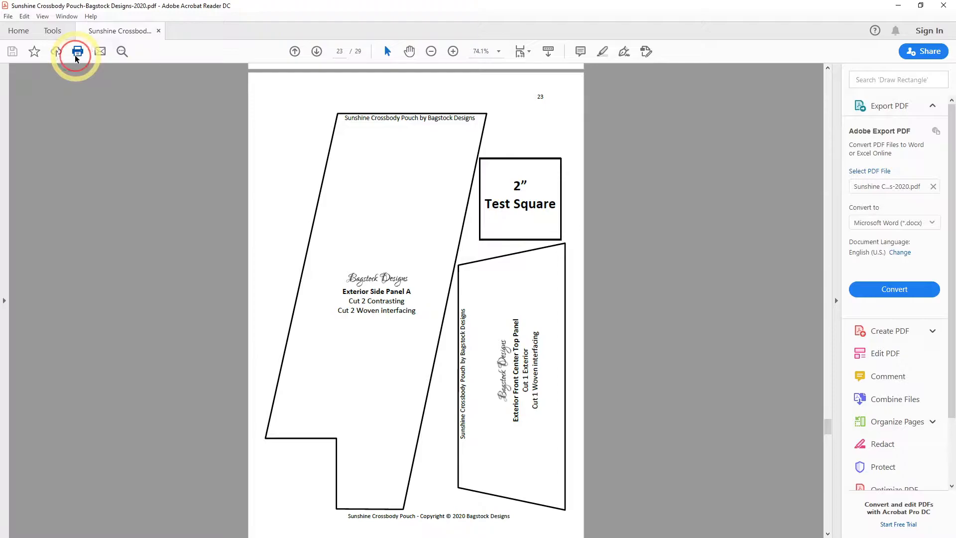
Step: In the Print dialog choose Custom Scale at 100% and limit printing to page 23
left_click(77, 51)
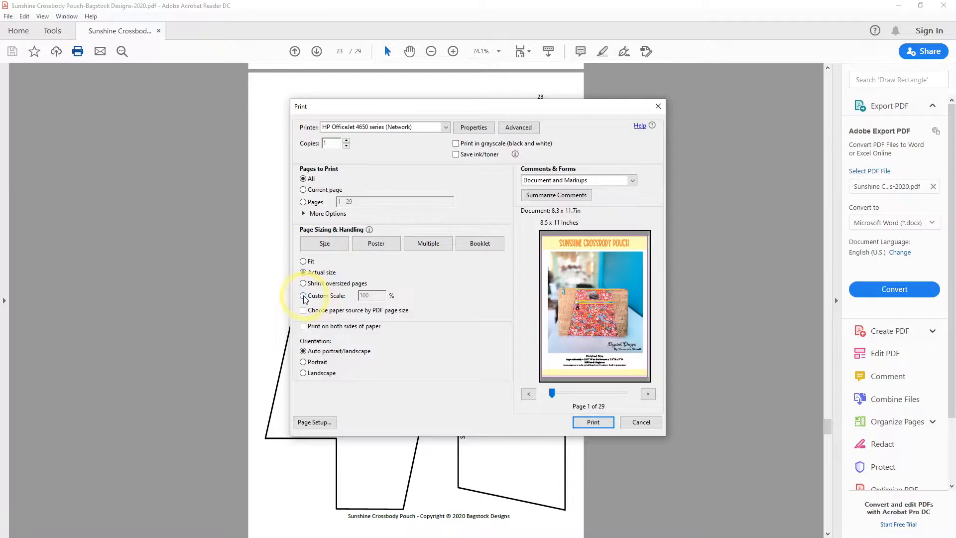
left_click(302, 295)
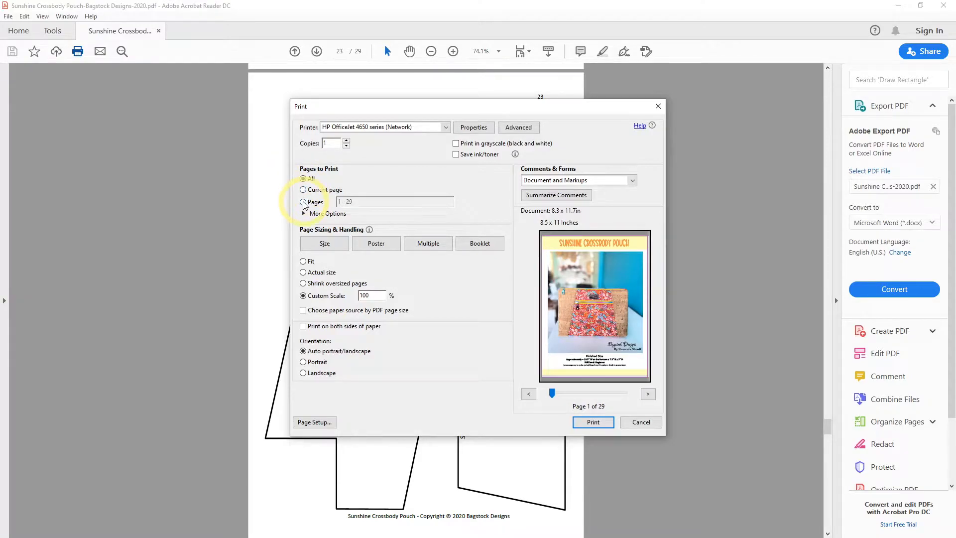
left_click(302, 202)
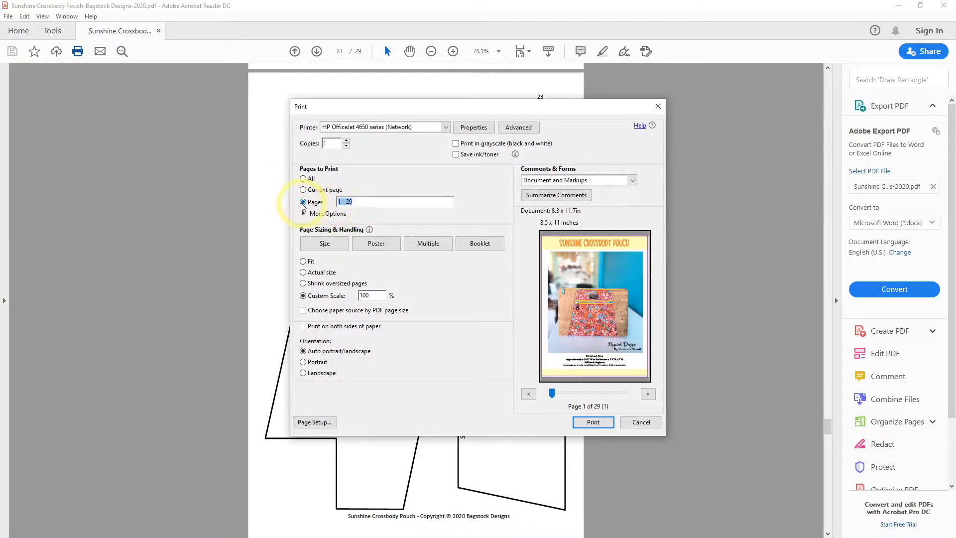
type("23")
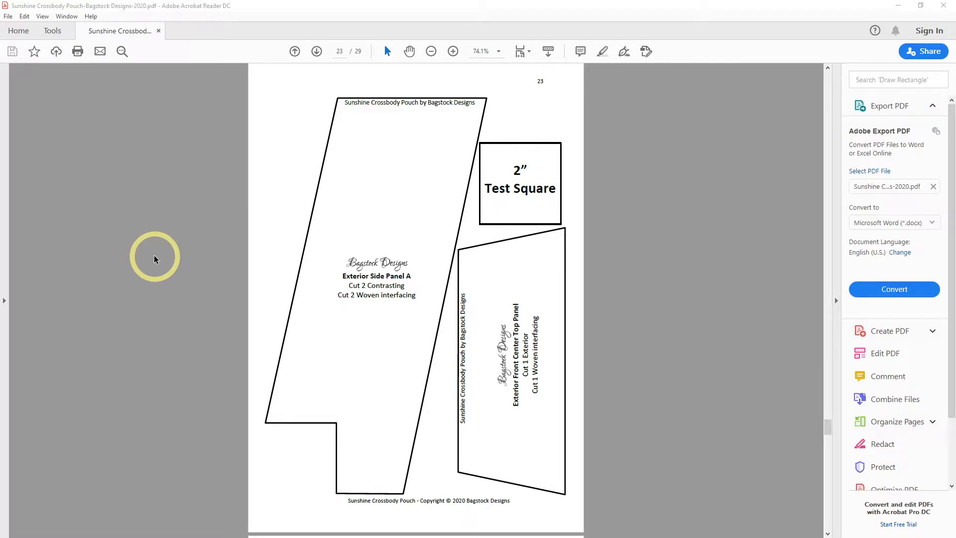
mouse_move(160, 405)
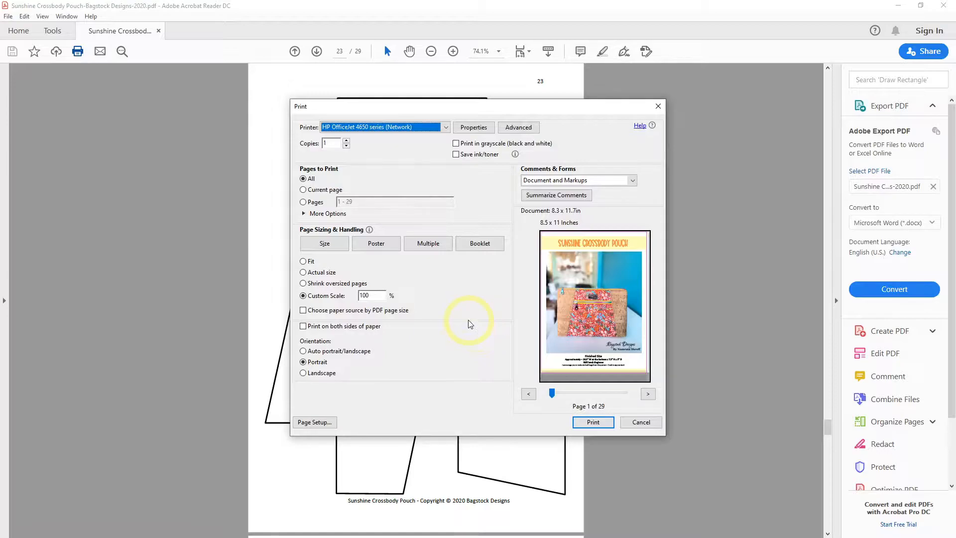
mouse_move(469, 319)
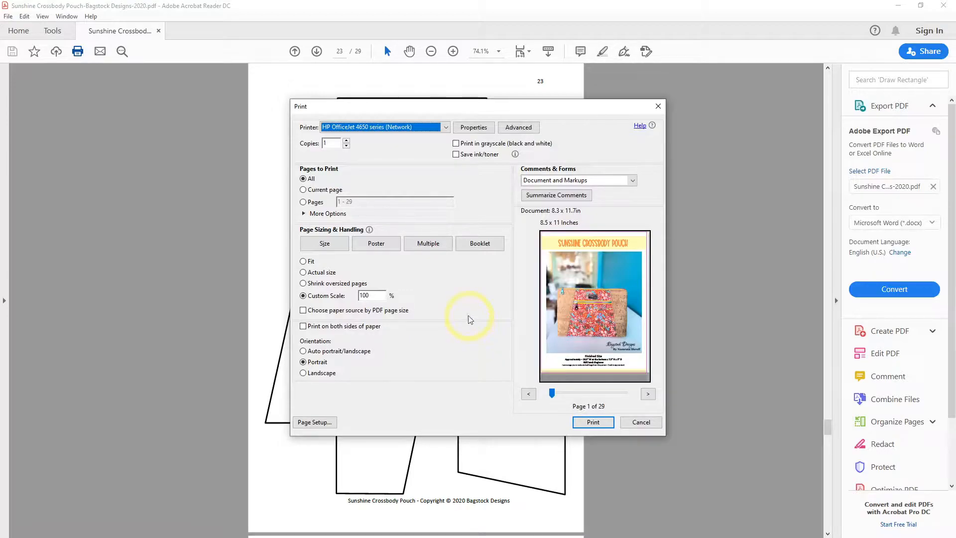
Step: Restrict printing to page 23 and lower the custom scale to 75%
left_click(303, 202)
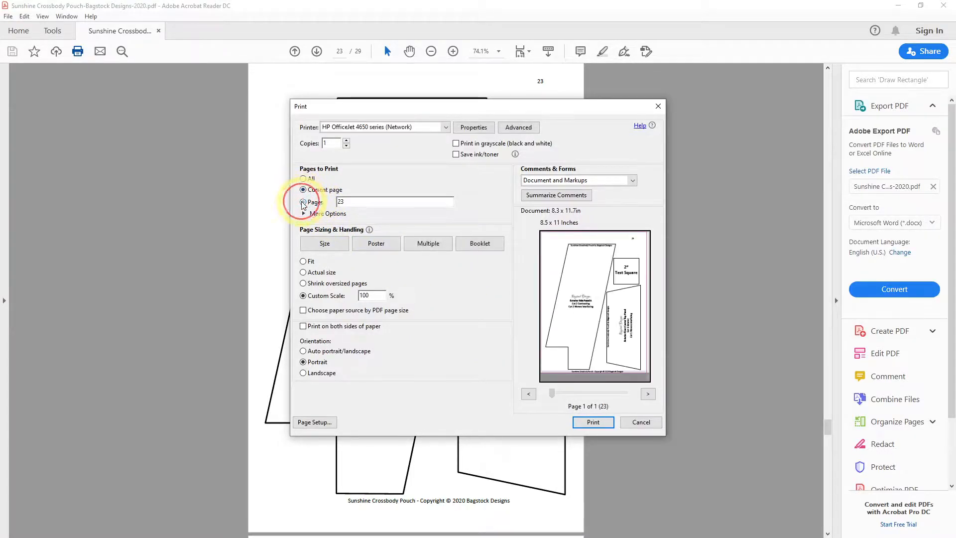
left_click(303, 202)
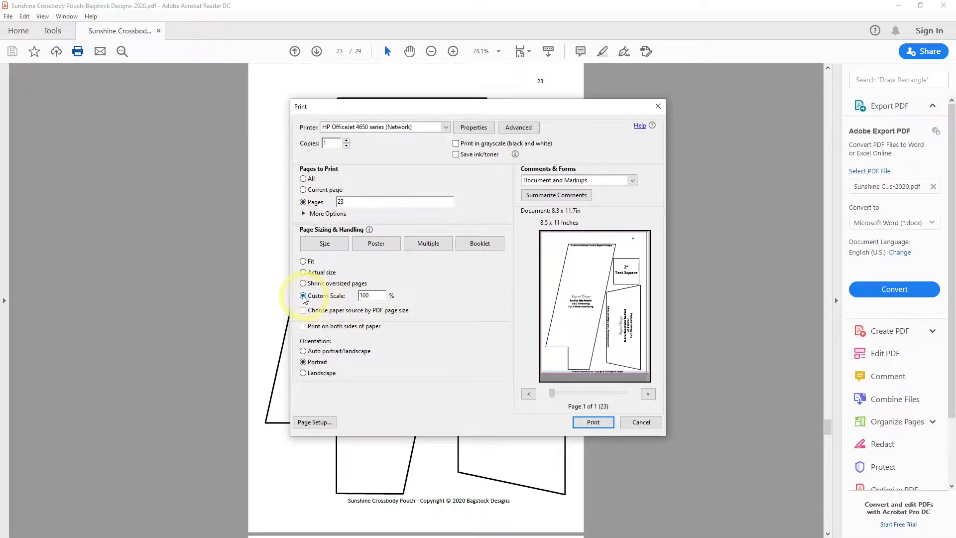
left_click(371, 296)
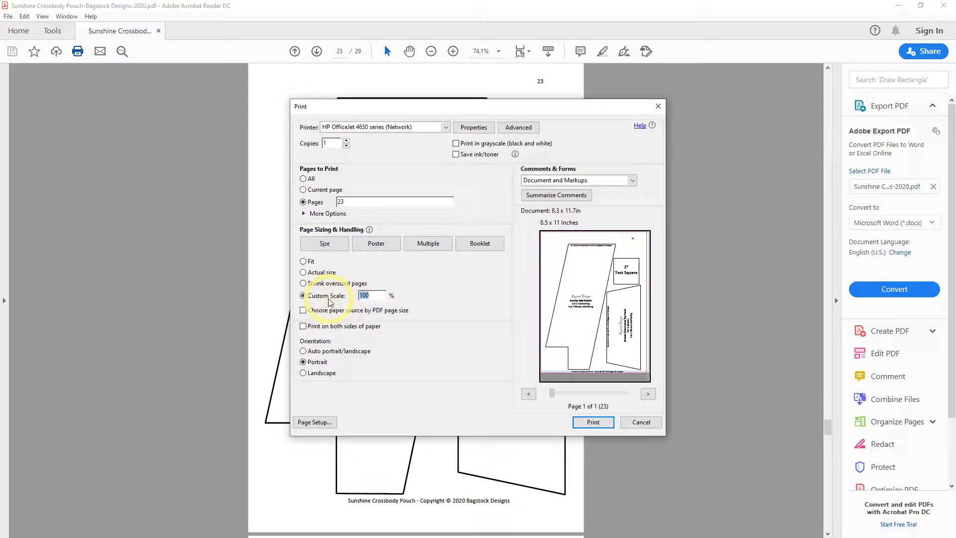
type("75")
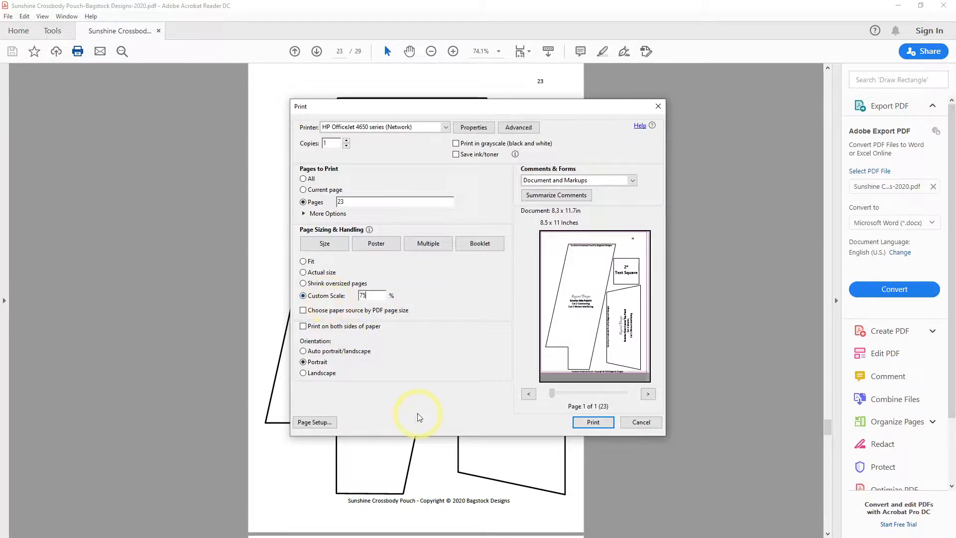
mouse_move(488, 370)
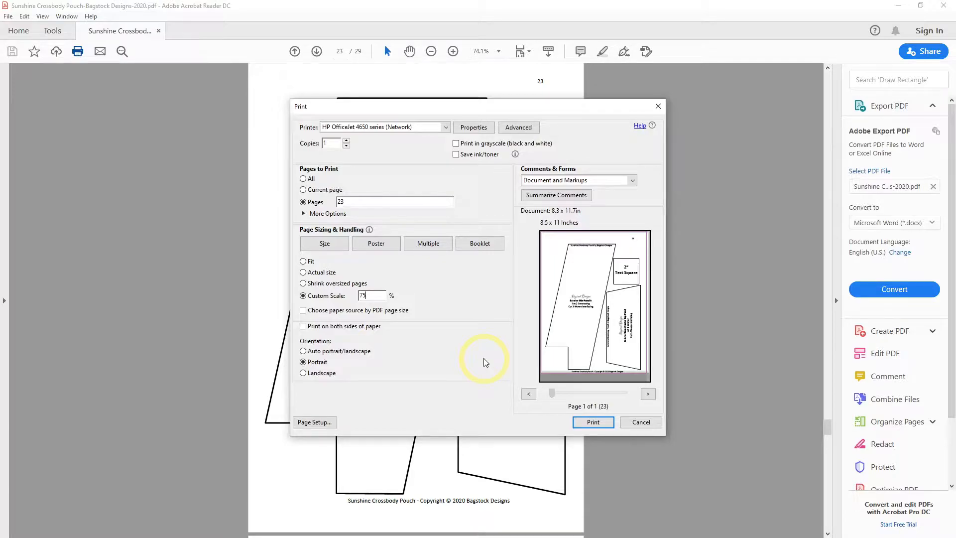
mouse_move(476, 356)
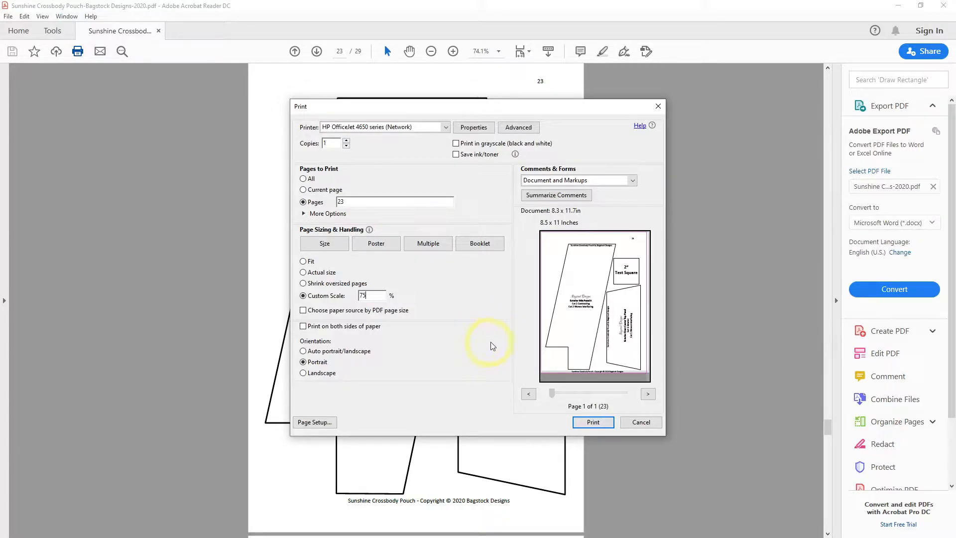
mouse_move(561, 281)
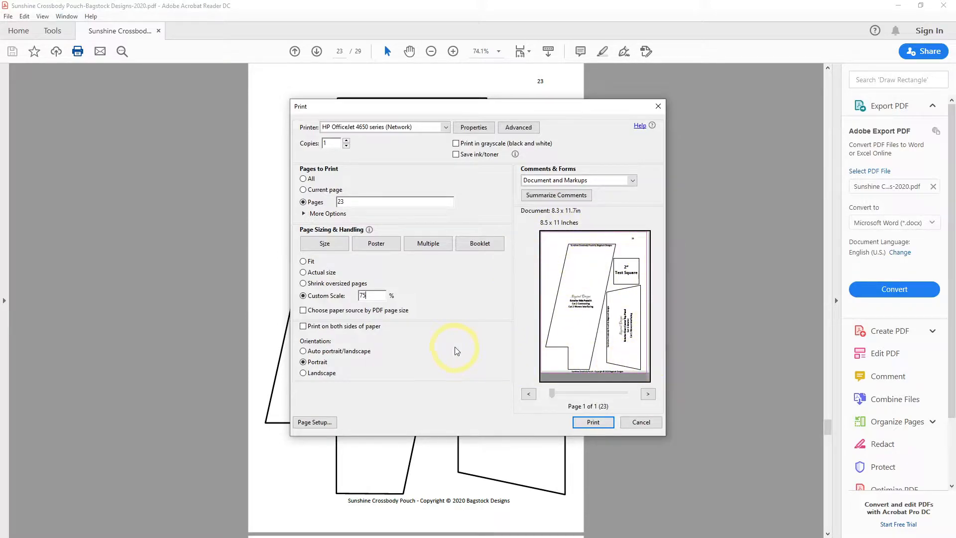
mouse_move(455, 347)
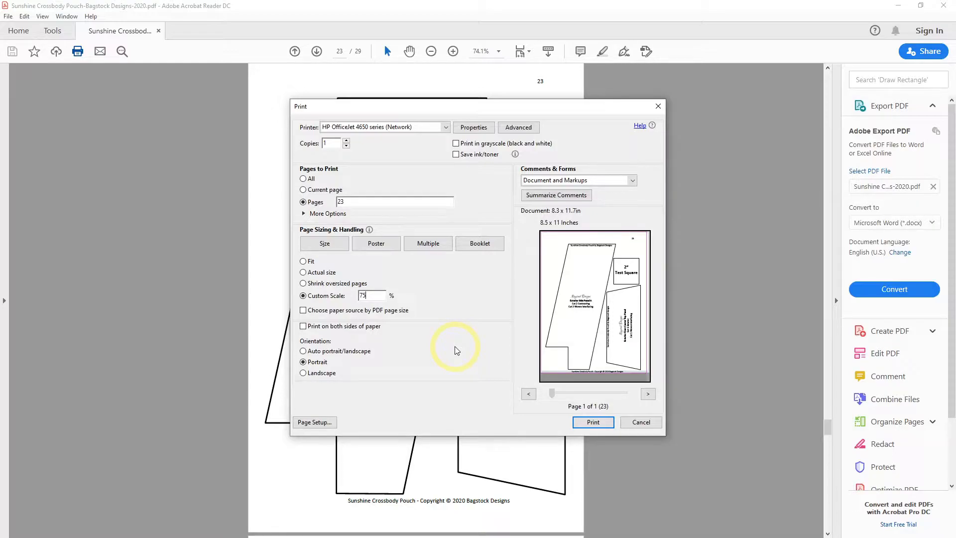
Step: Choose Poster tiling at 150% tile scale and print only page 23 across four sheets
left_click(303, 178)
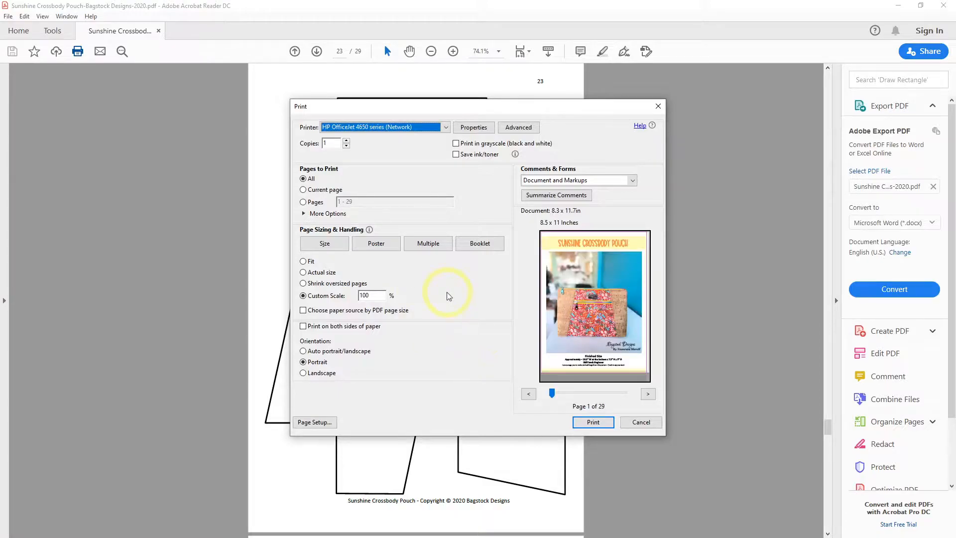
left_click(375, 243)
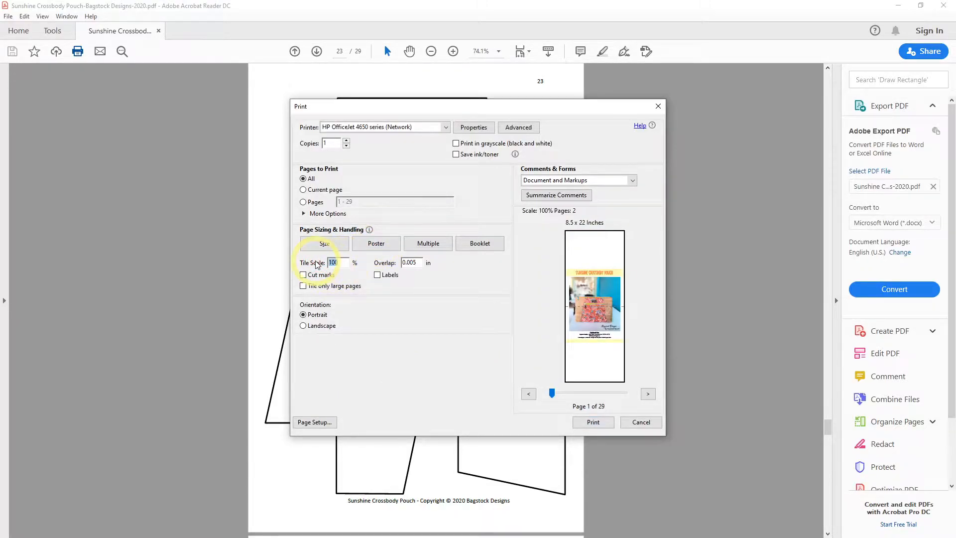
type("150")
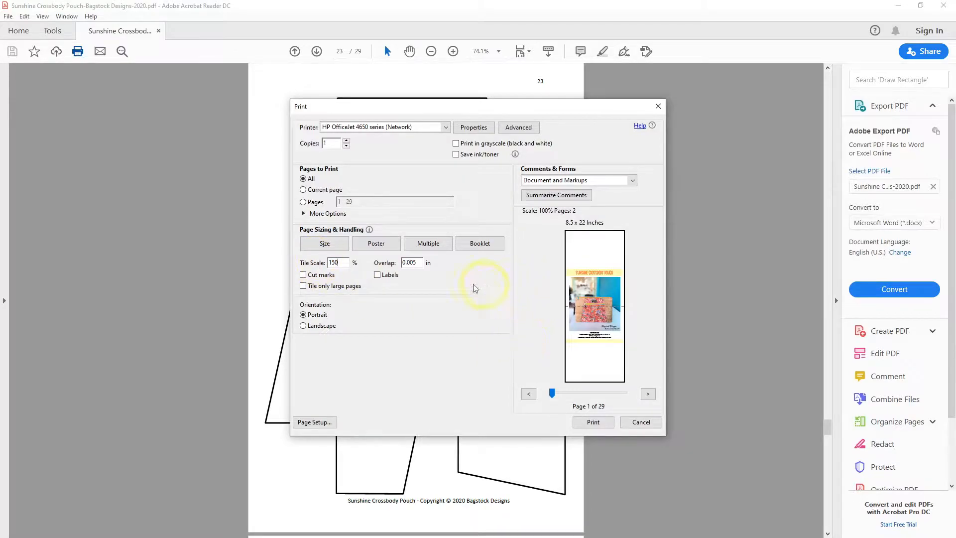
left_click(303, 202)
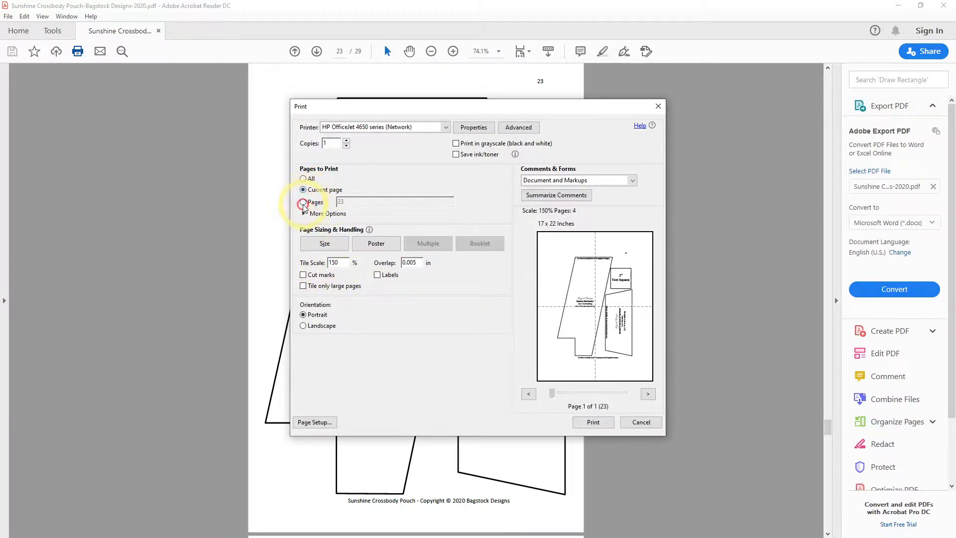
left_click(303, 202)
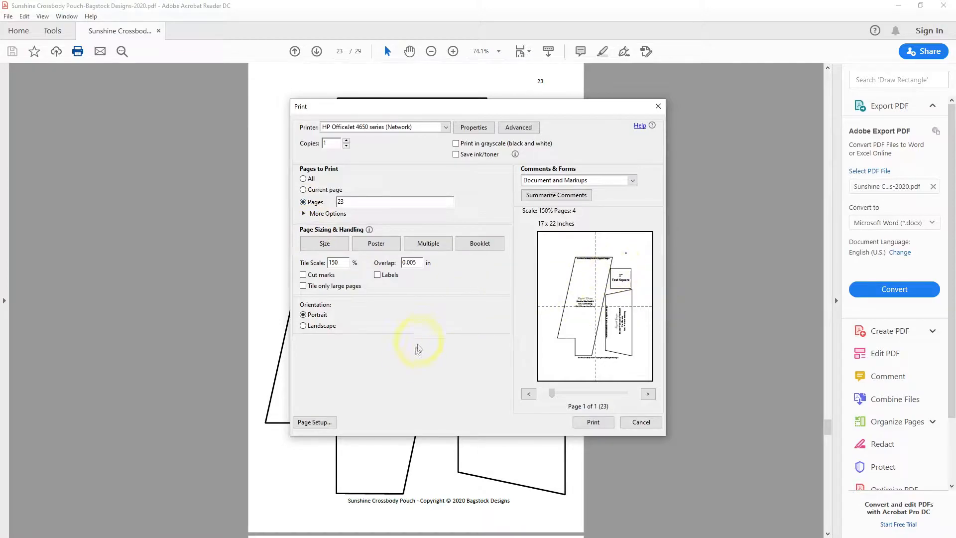